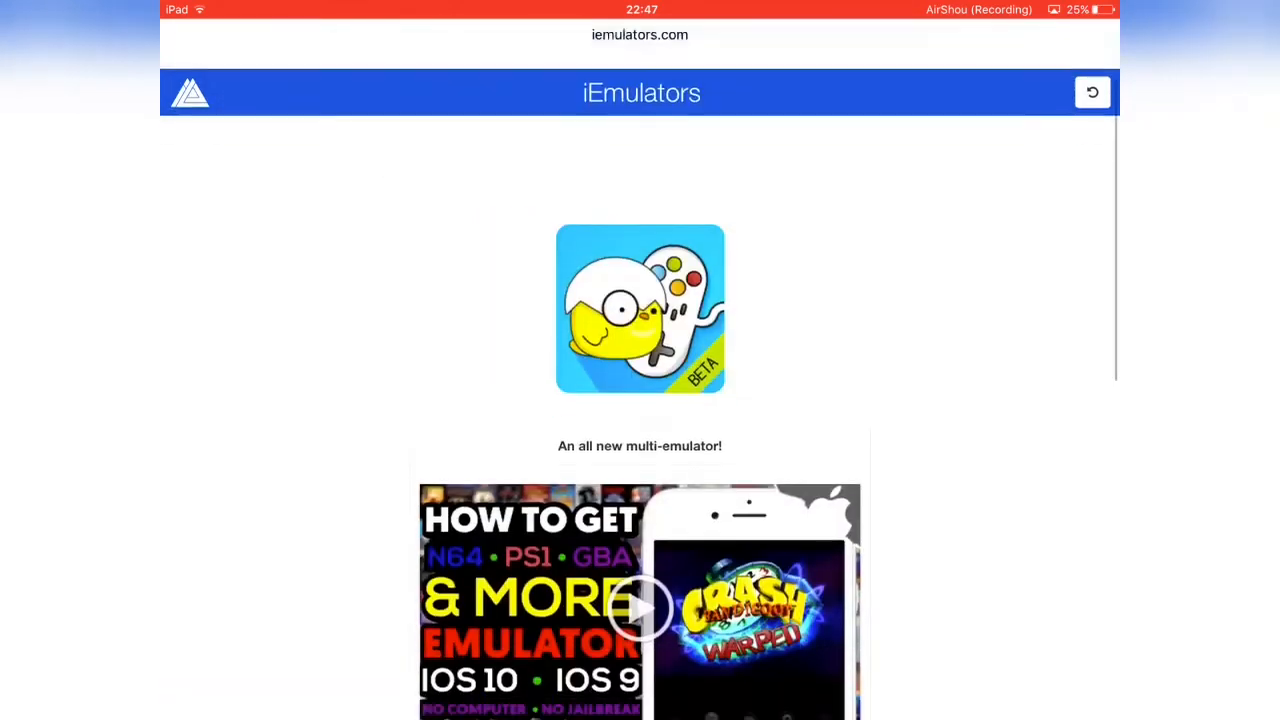
Step: Reach the Happy Chick entry on the iEmulators page and go to its download page
scroll(down, 3)
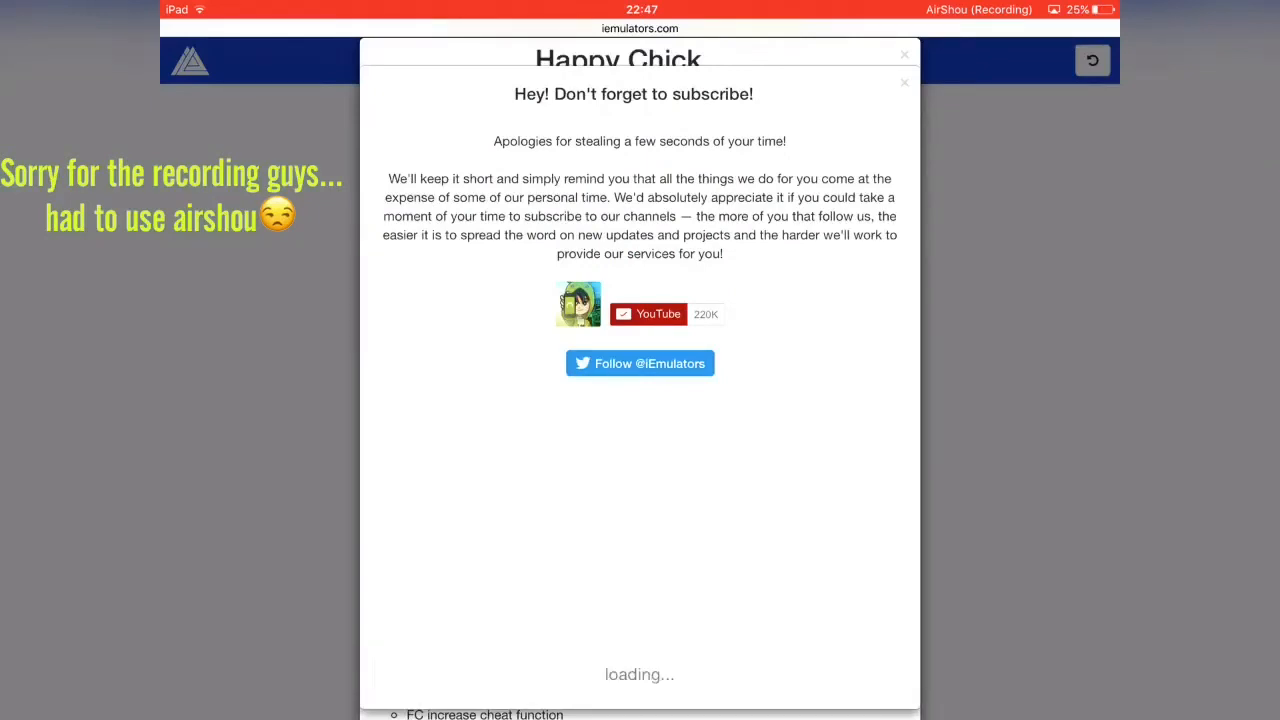
Step: Start the Happy Chick install and confirm the iOS 'would like to install' prompt
click(640, 674)
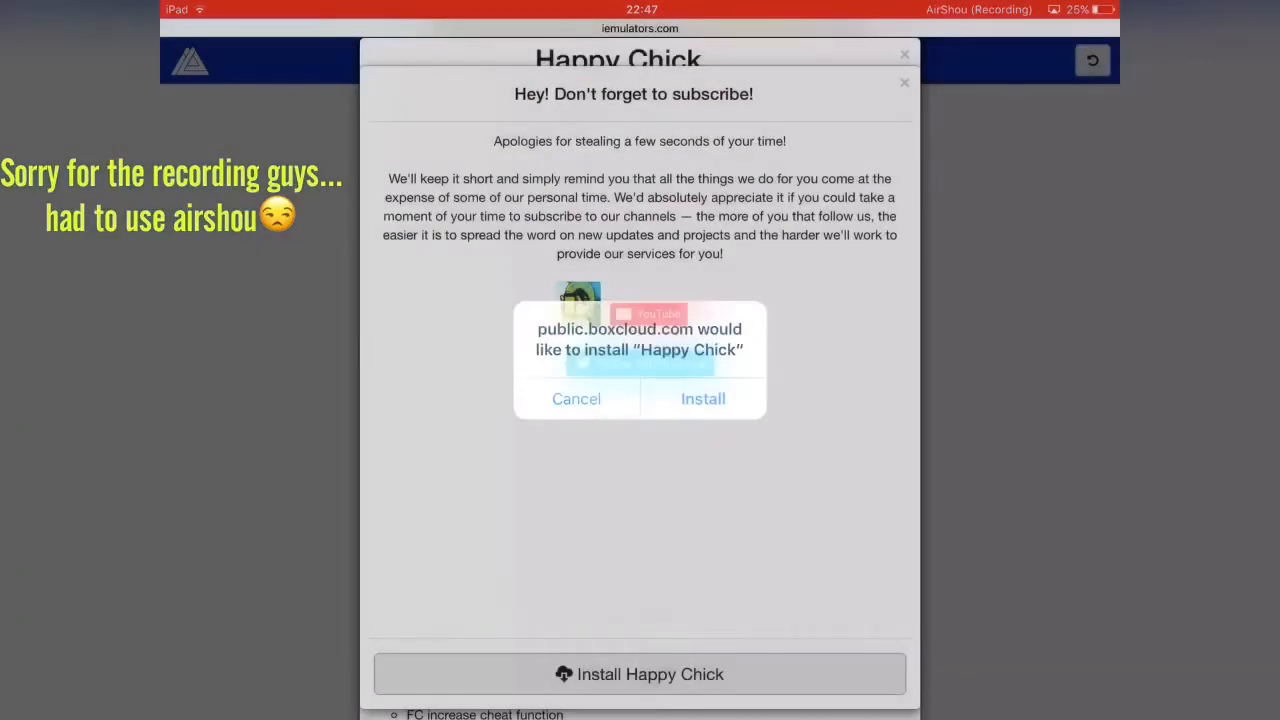
click(704, 398)
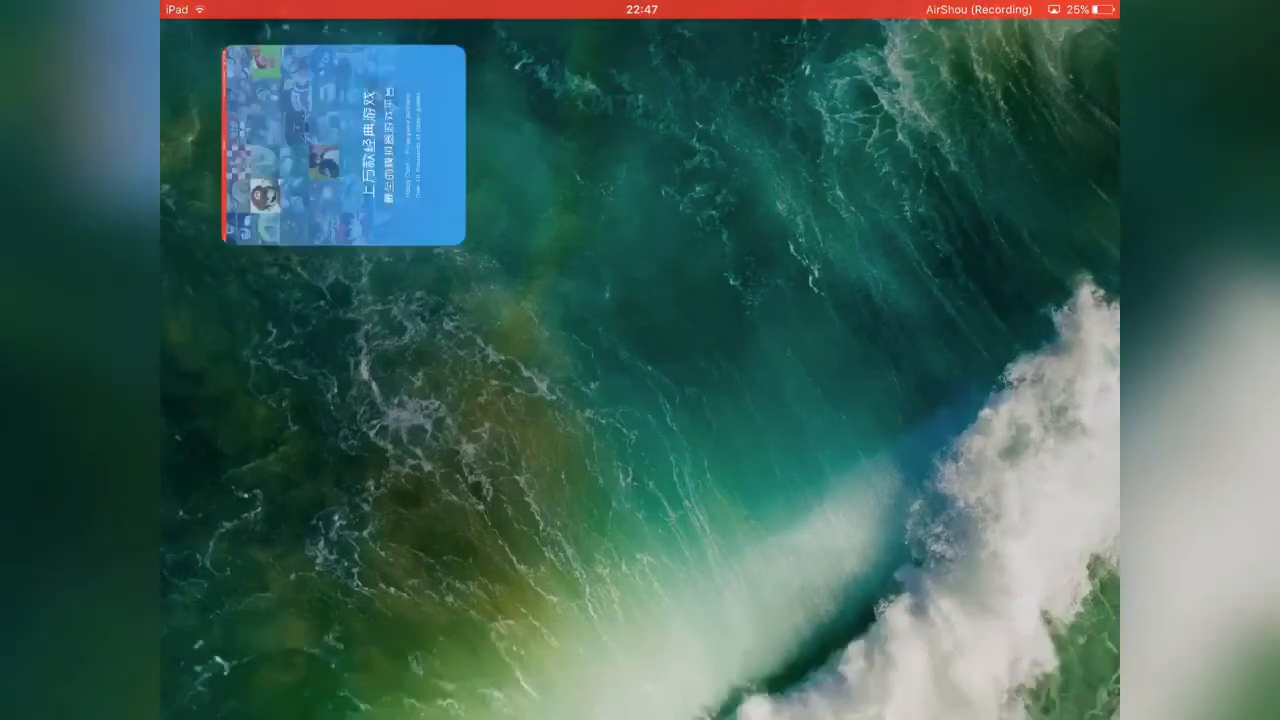
Step: Launch Happy Chick from its home screen icon to the FindGame discover page
click(340, 140)
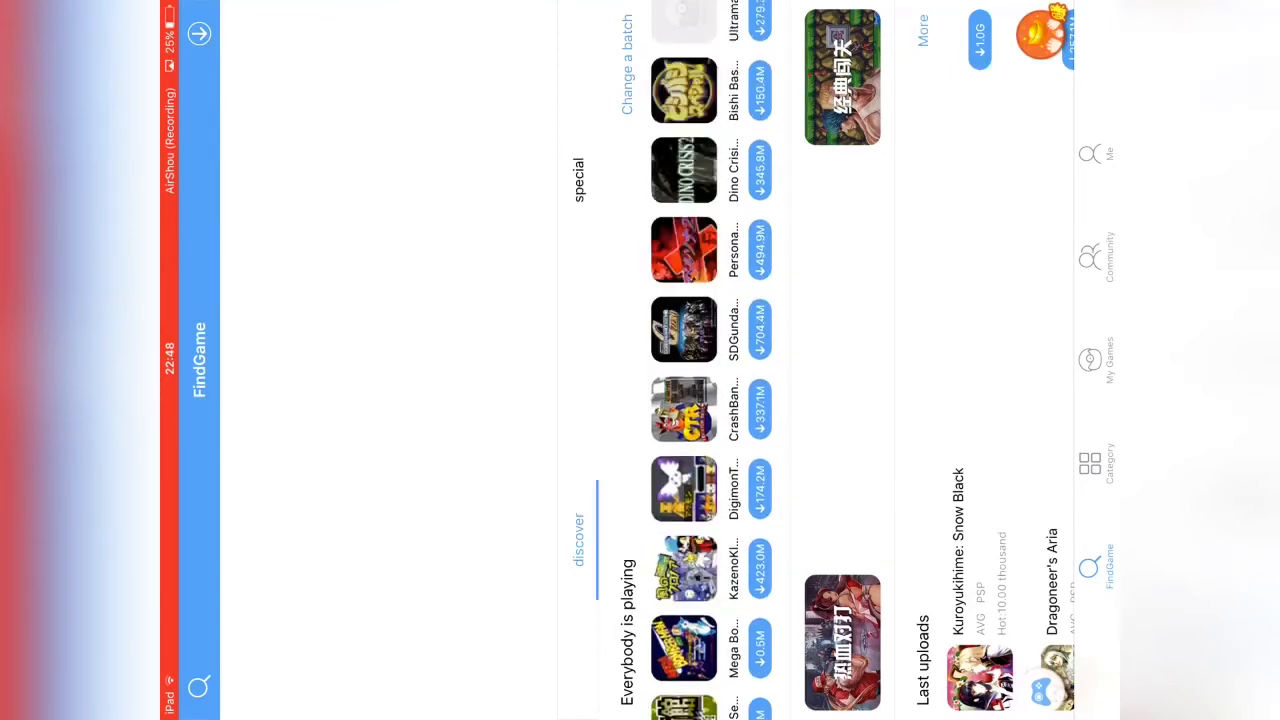
Step: Browse the FindGame catalogue, then return to the first home screen page showing the Happy Chick icon
scroll(down, 3)
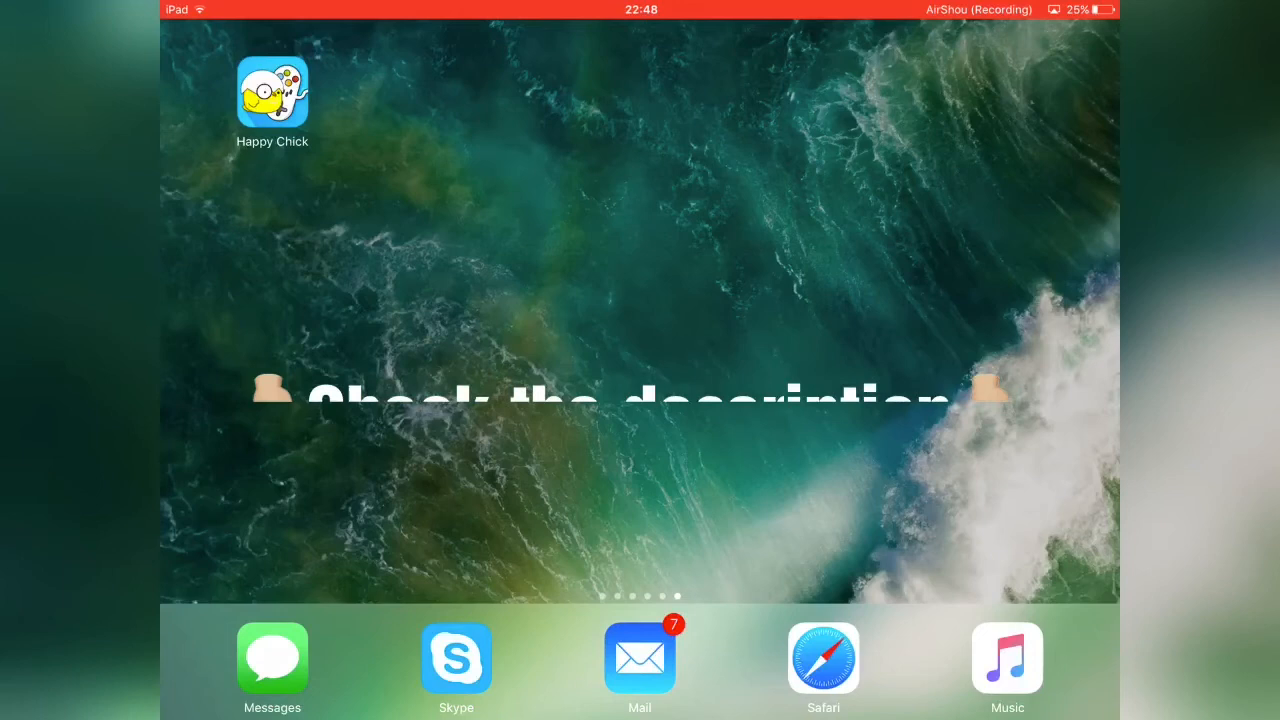
scroll(left, 3)
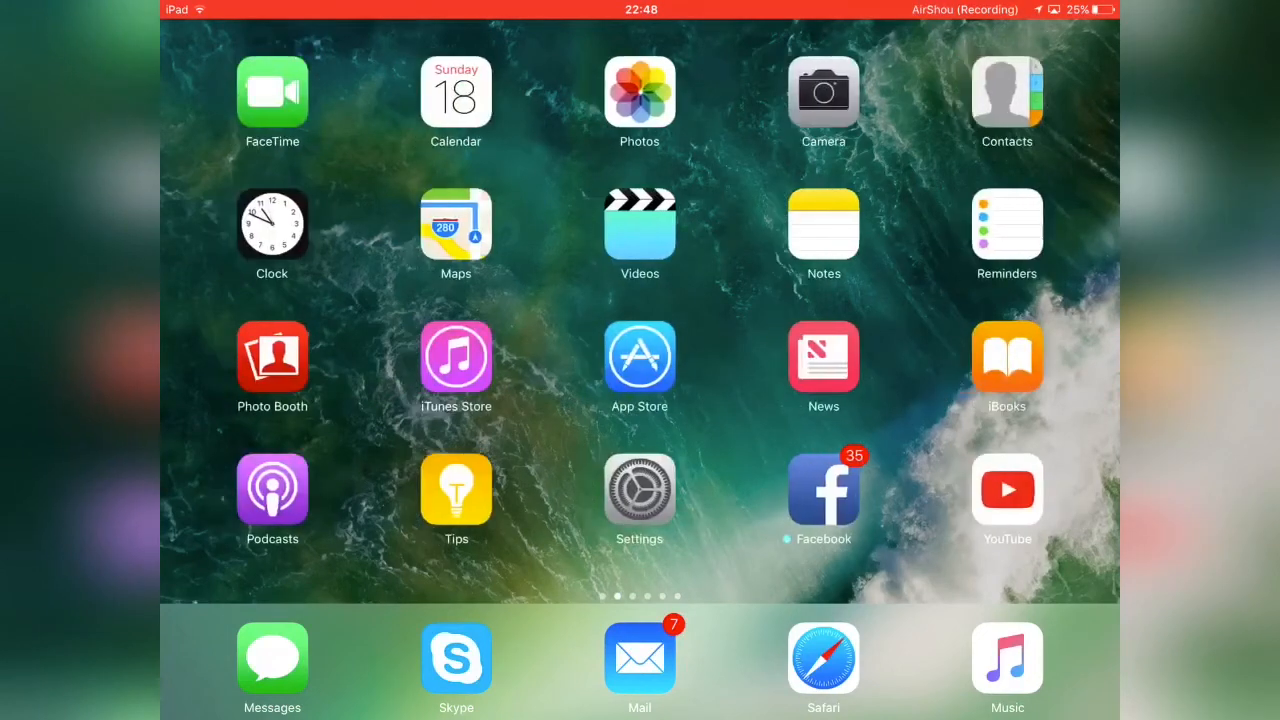